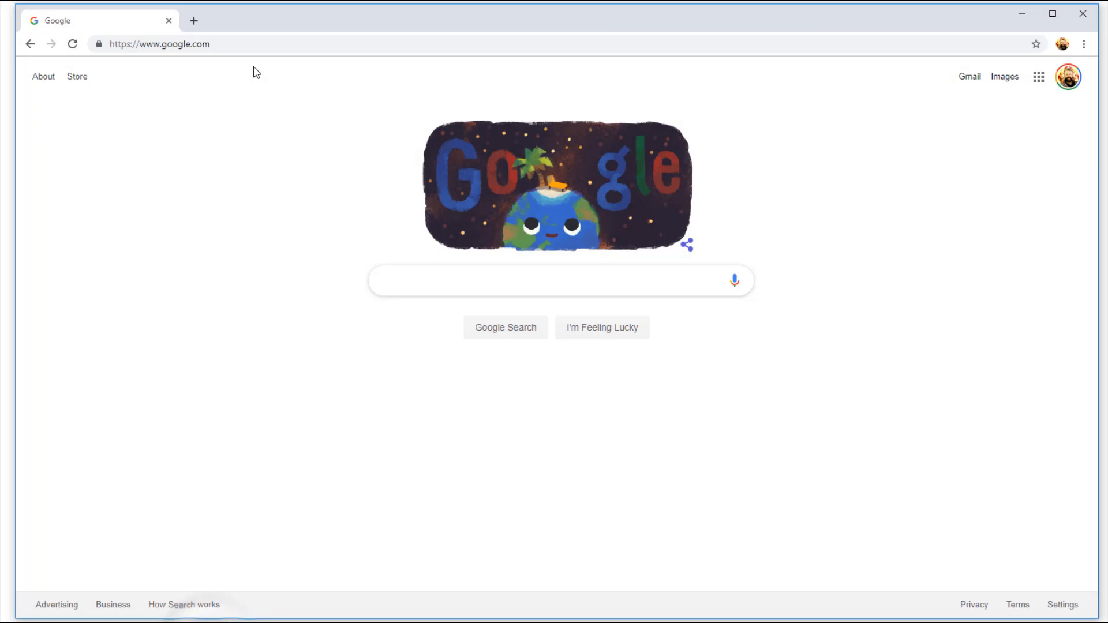
pyautogui.write('http://www.streamer.center')
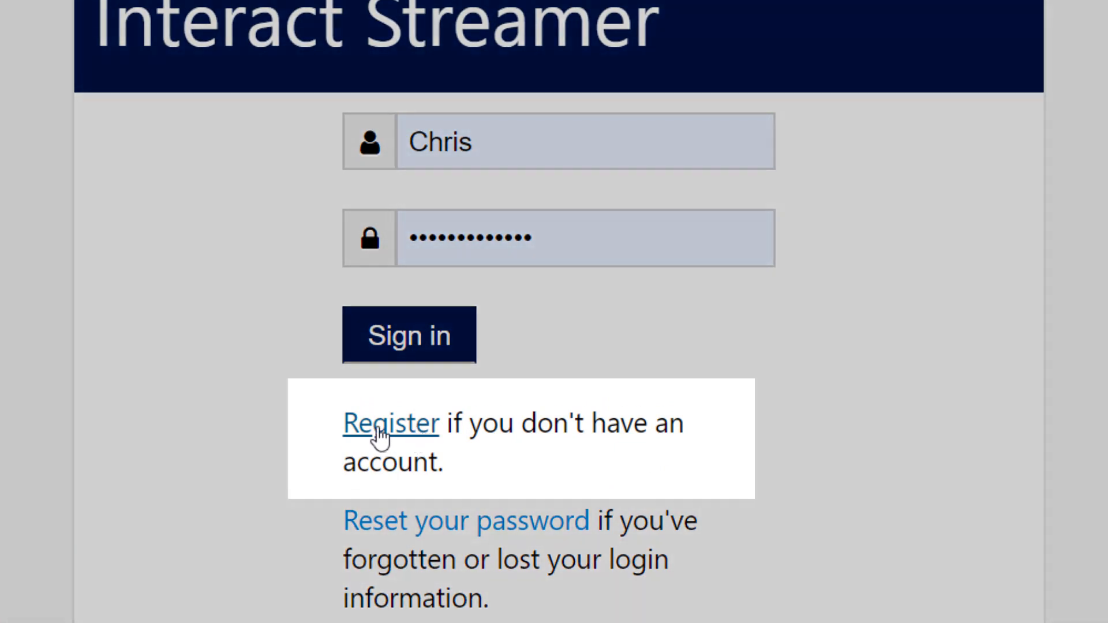
pyautogui.moveTo(405, 438)
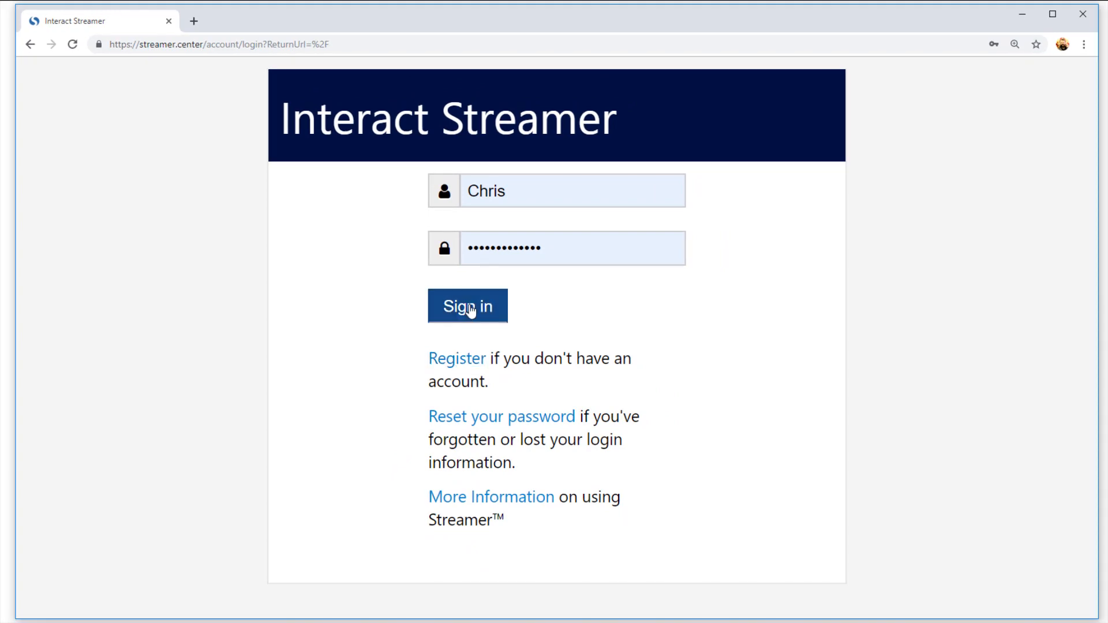
# Step: Sign in with the pre-filled credentials to reach the Lobby of private rooms
pyautogui.click(467, 306)
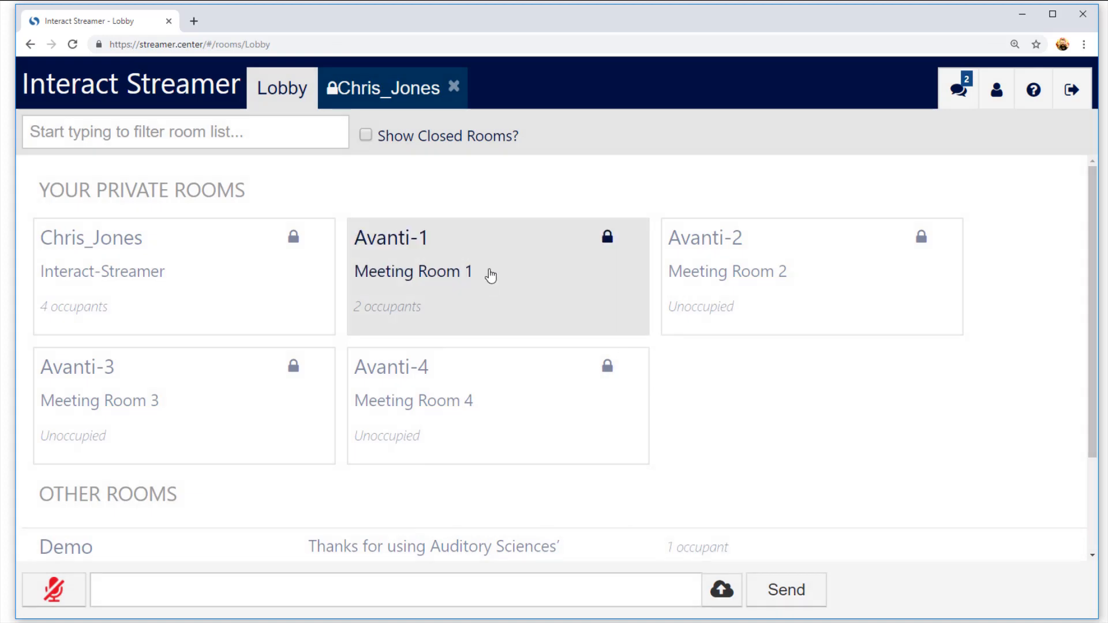
pyautogui.moveTo(296, 281)
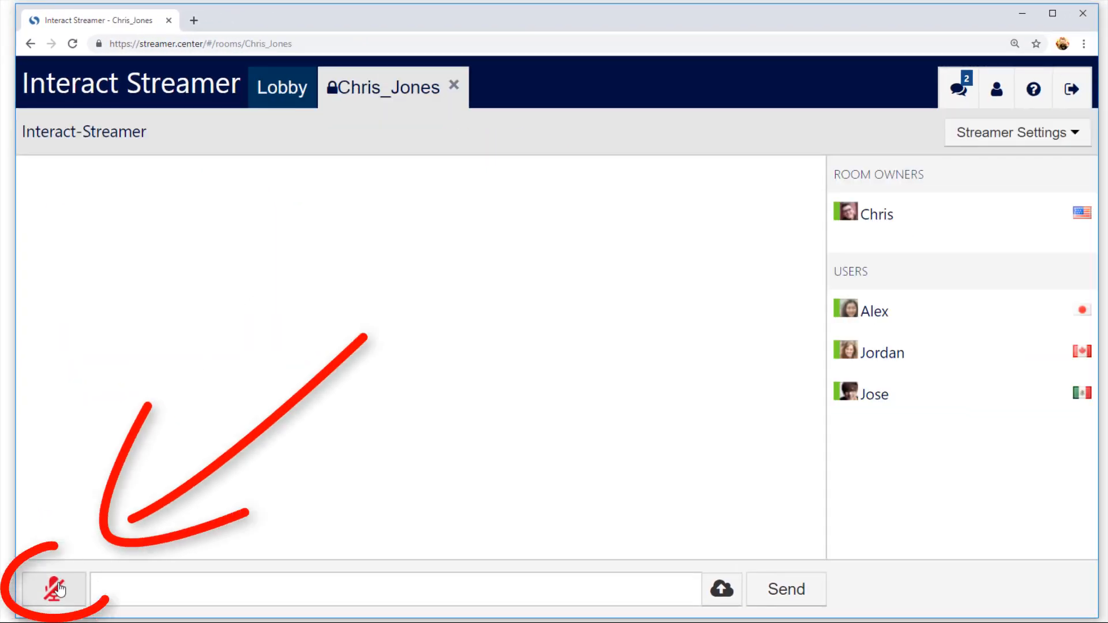
# Step: Unmute the microphone so spoken words stream as live captions in the room
pyautogui.click(52, 589)
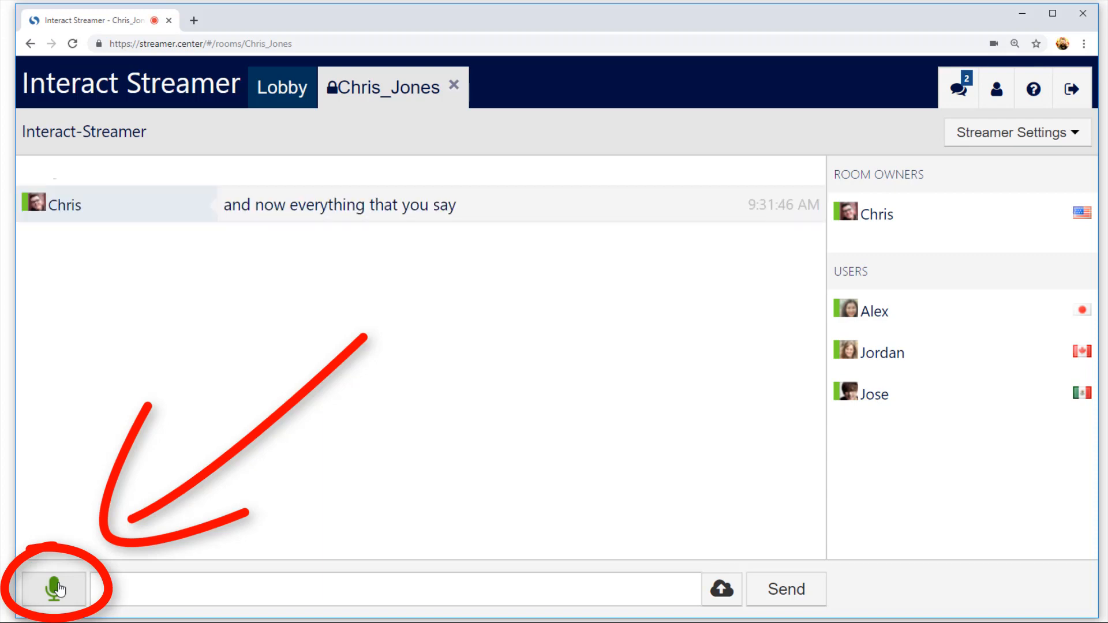
pyautogui.click(54, 589)
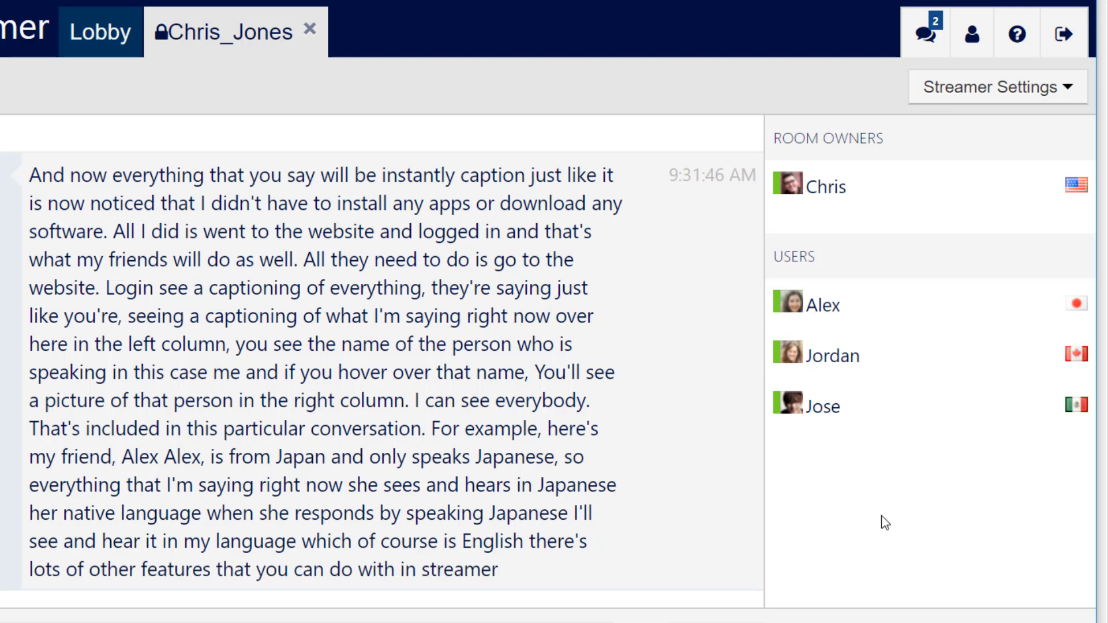
pyautogui.moveTo(820, 310)
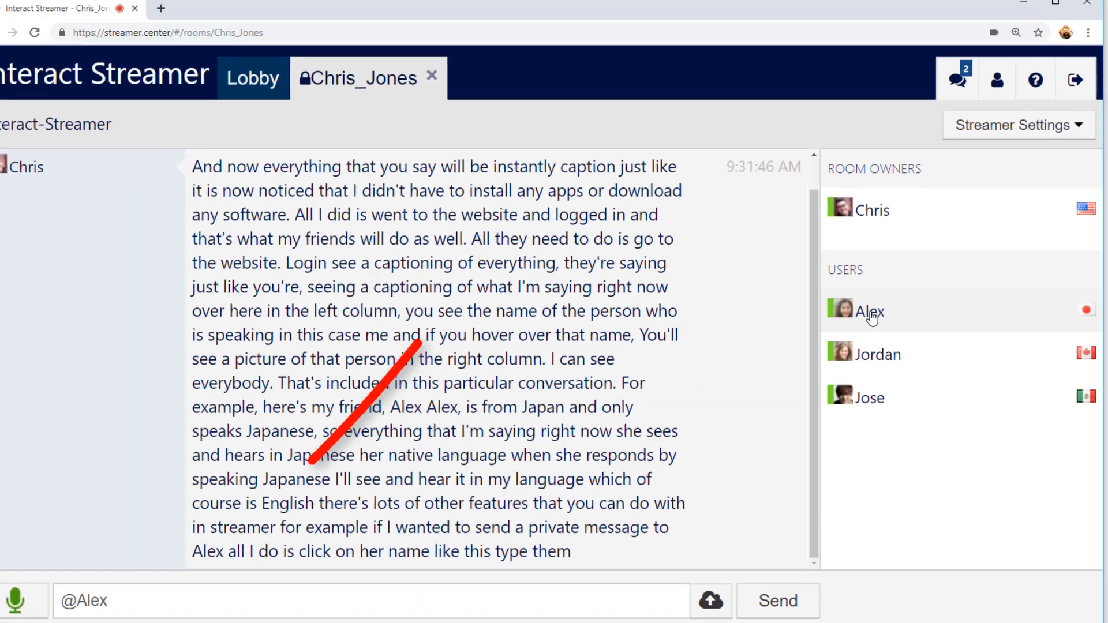
pyautogui.click(777, 600)
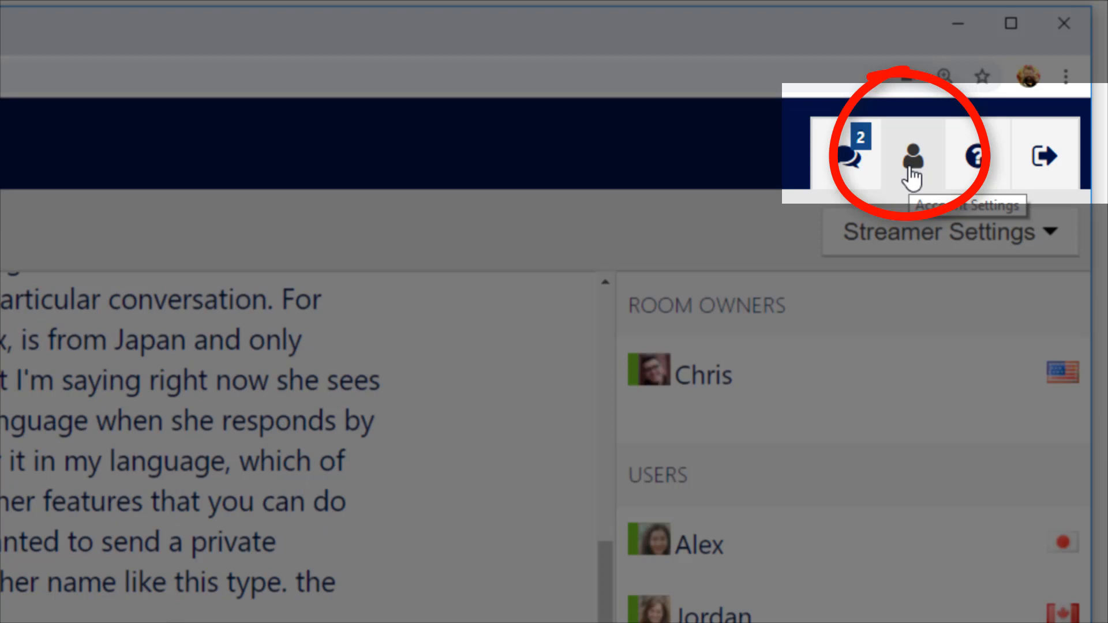
pyautogui.moveTo(974, 163)
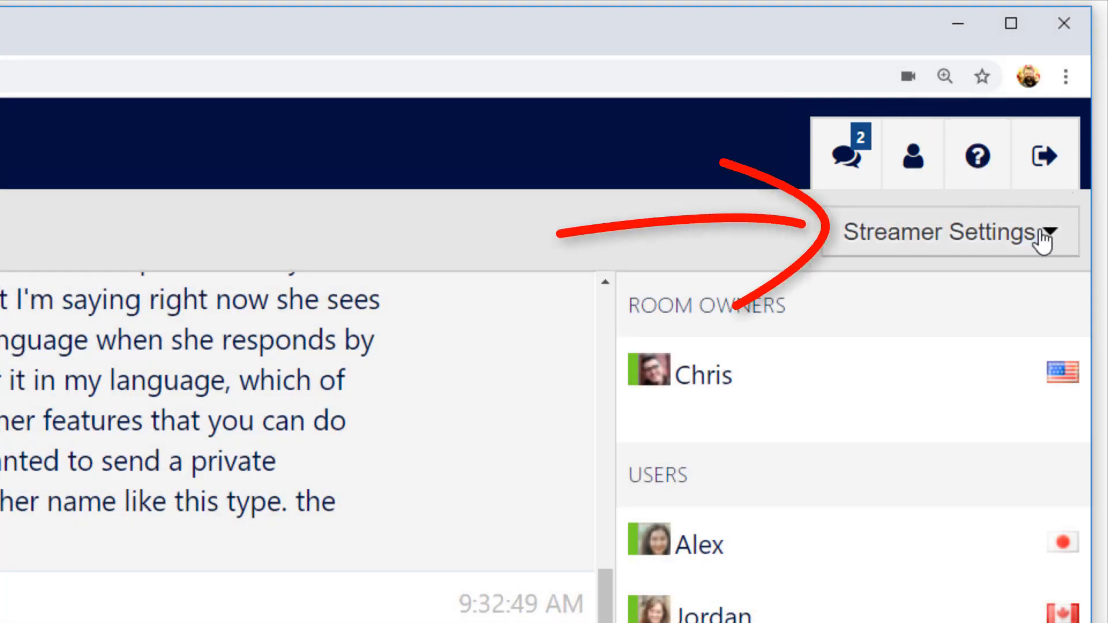
# Step: In Streamer Settings > Download Transcript, choose DOCX format and download the last hour's transcript
pyautogui.click(948, 234)
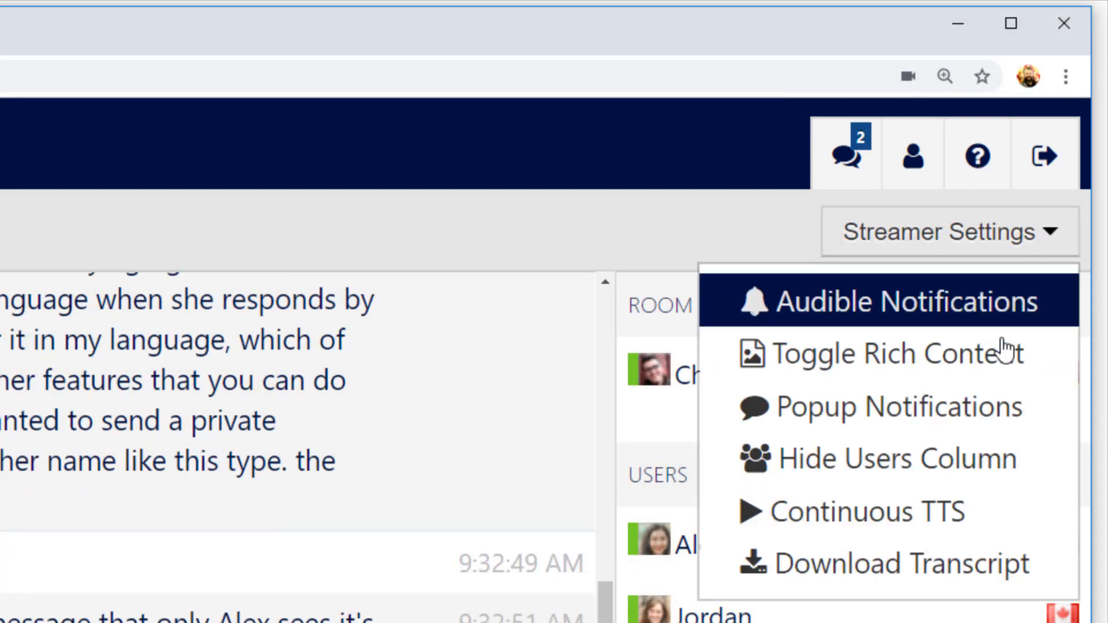
pyautogui.click(885, 564)
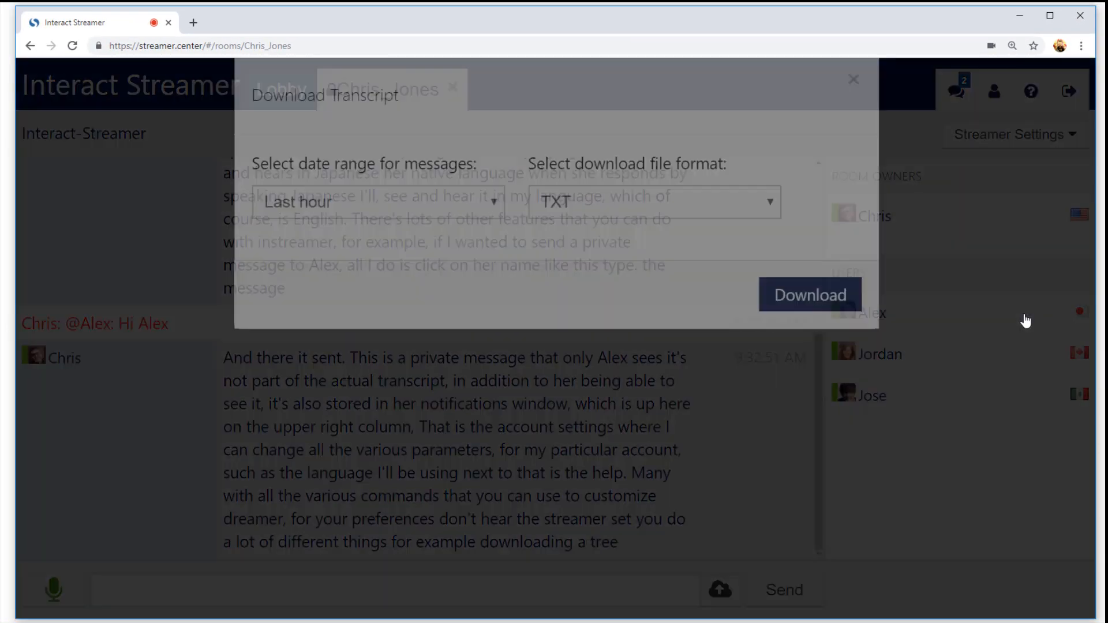
pyautogui.click(652, 264)
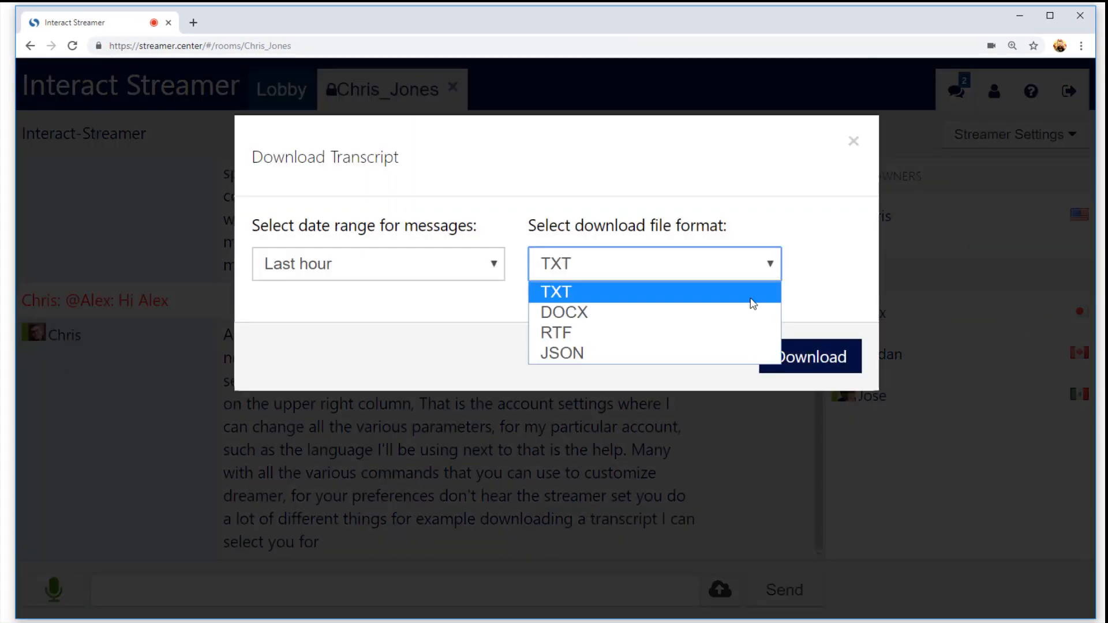
pyautogui.click(564, 312)
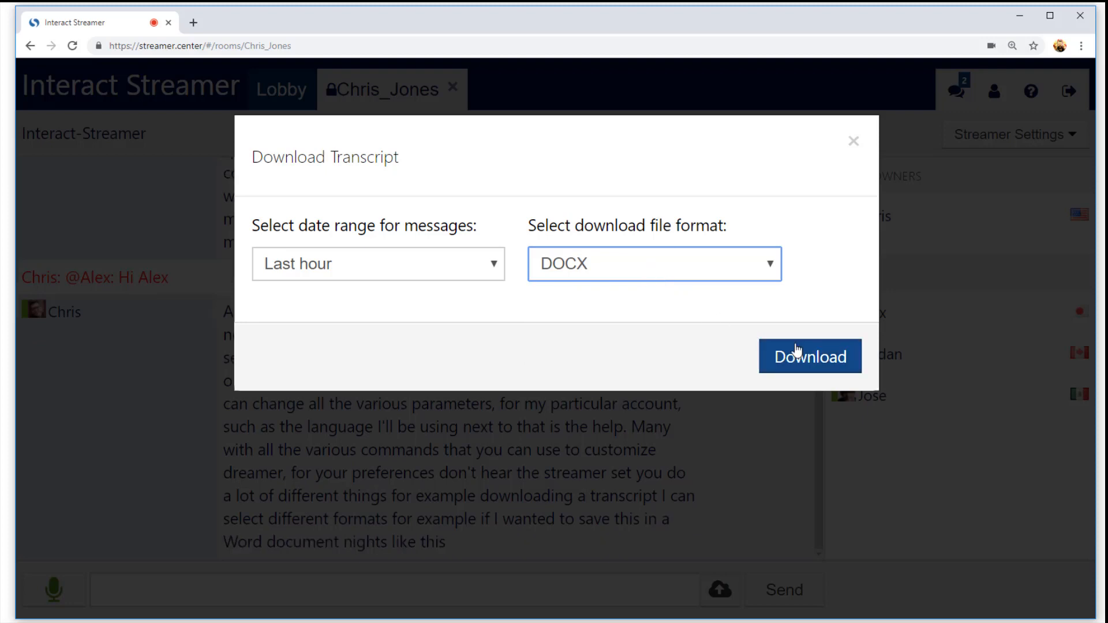
pyautogui.click(809, 357)
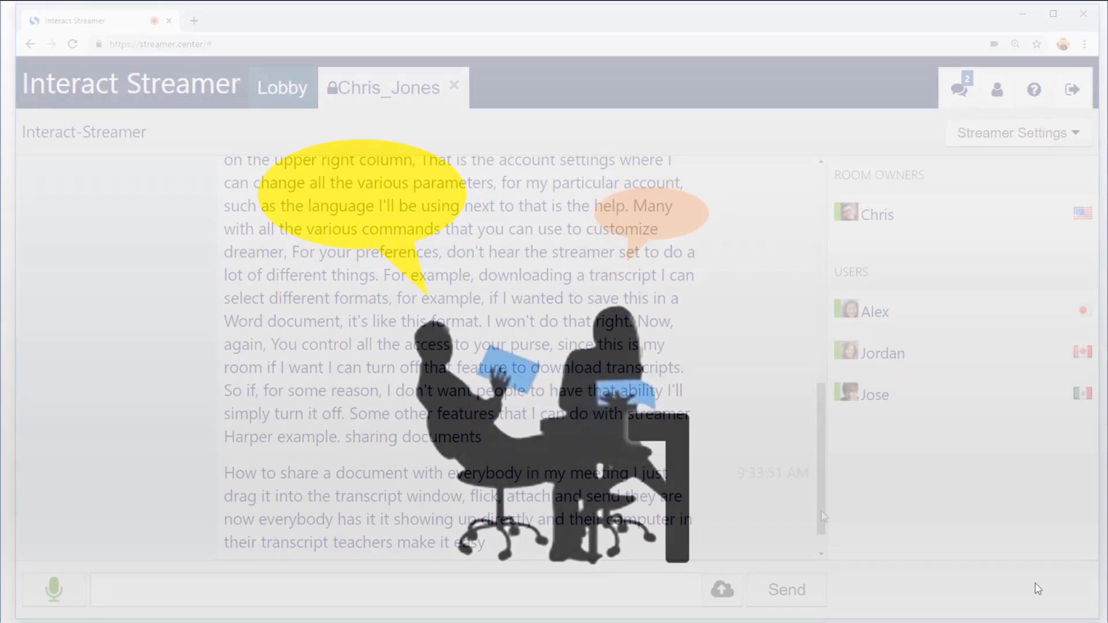
# Step: Scroll the transcript pane down to the newest live captions
pyautogui.scroll(-3)
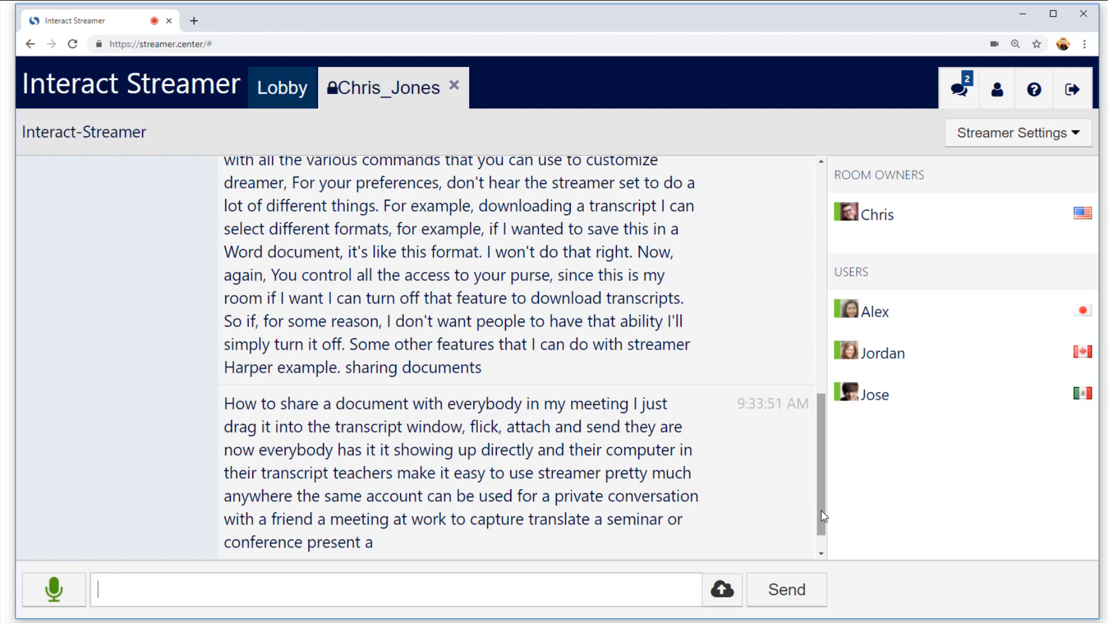